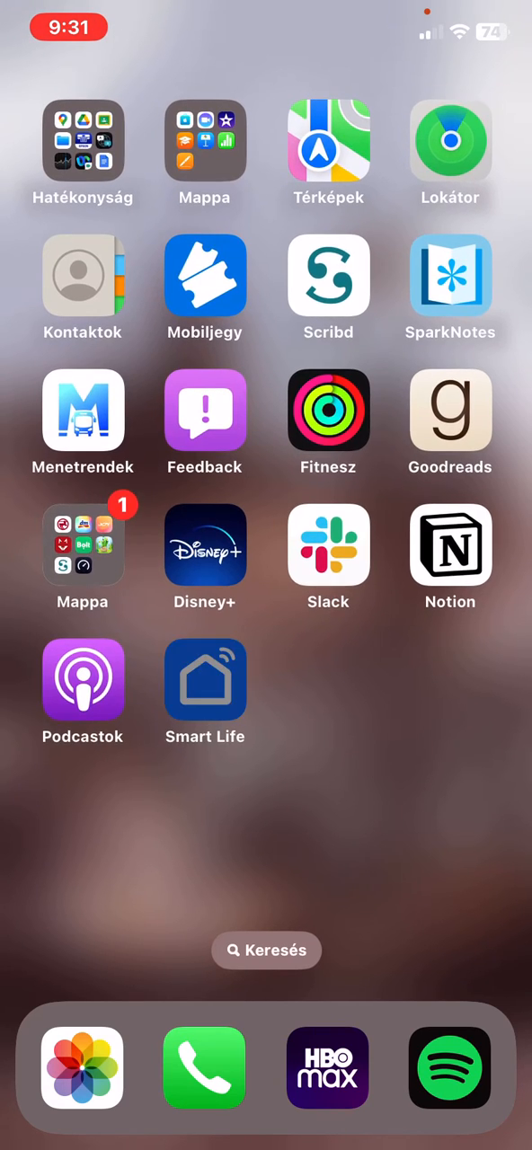
# Step: Launch Smart Life and go to the Me tab showing the account profile
pyautogui.click(204, 679)
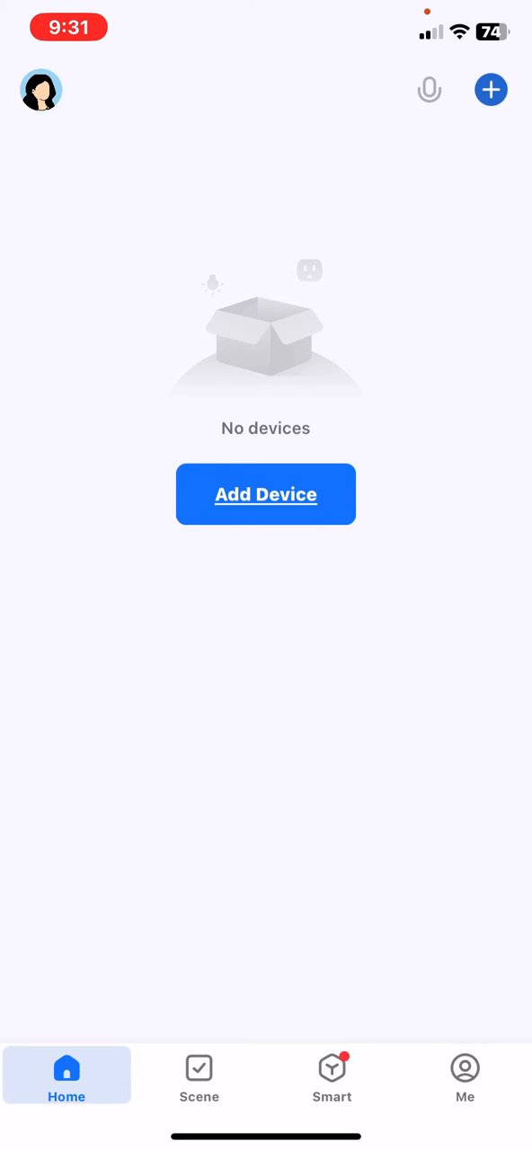
pyautogui.click(464, 1074)
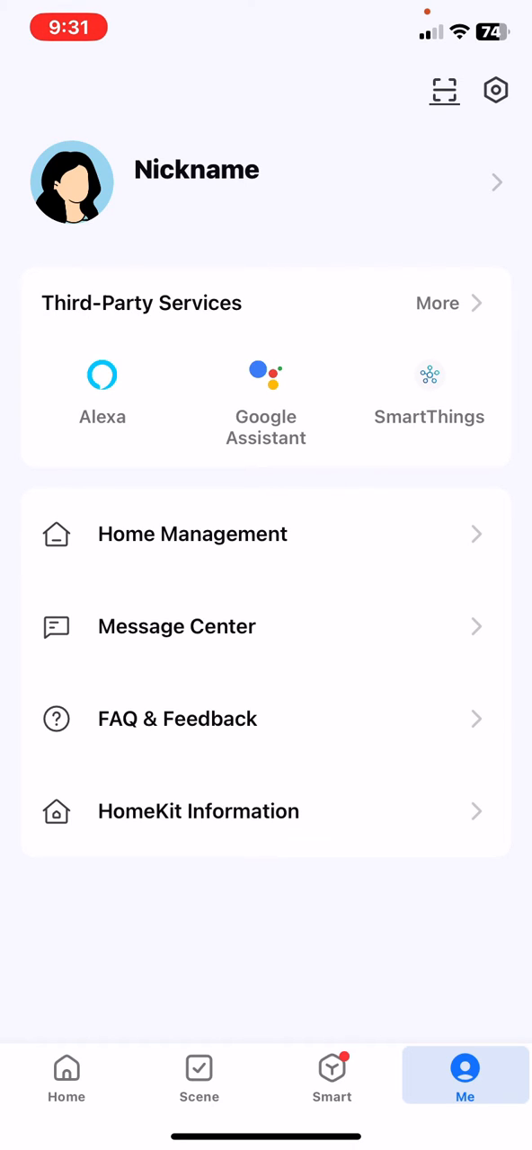
# Step: Change the account's time zone to Asmara from the Choose Time Zone list
pyautogui.click(496, 90)
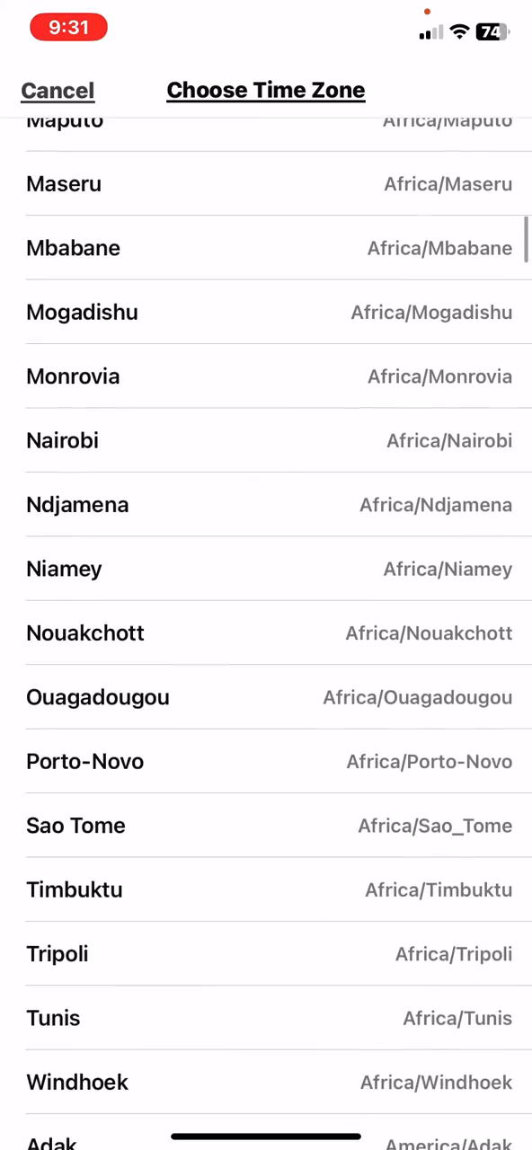
pyautogui.scroll(-3)
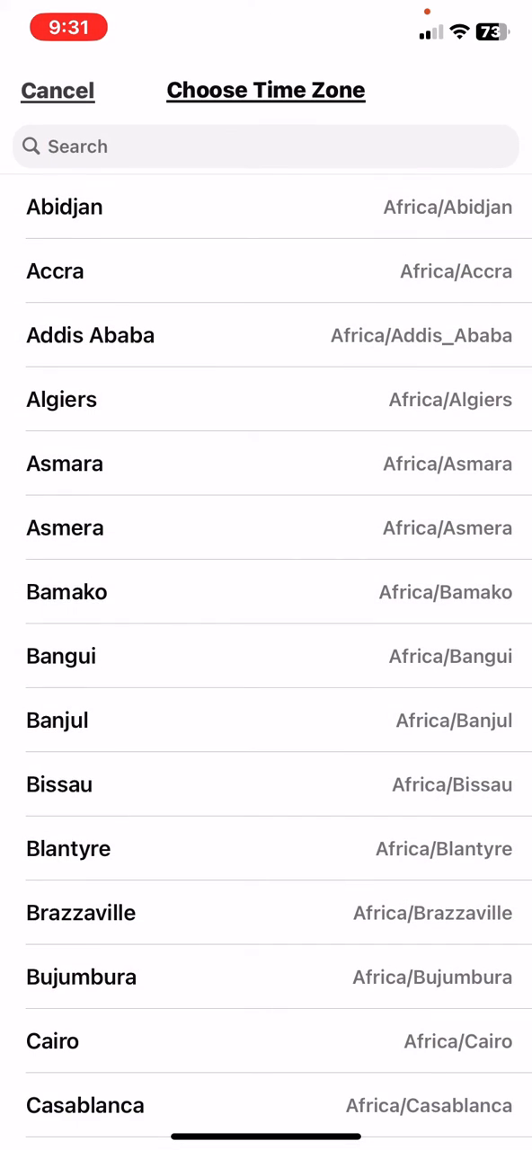
pyautogui.click(65, 464)
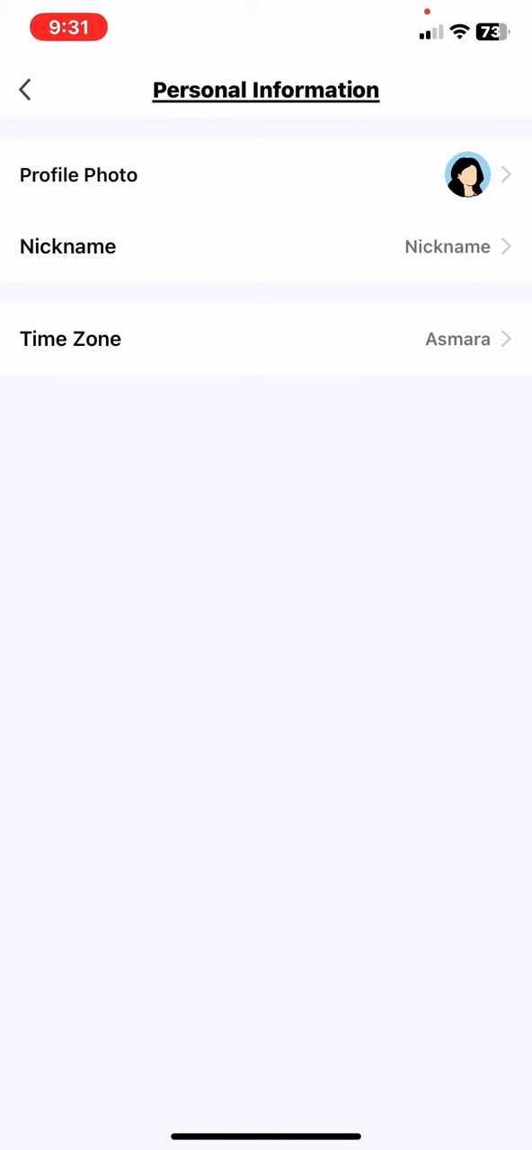